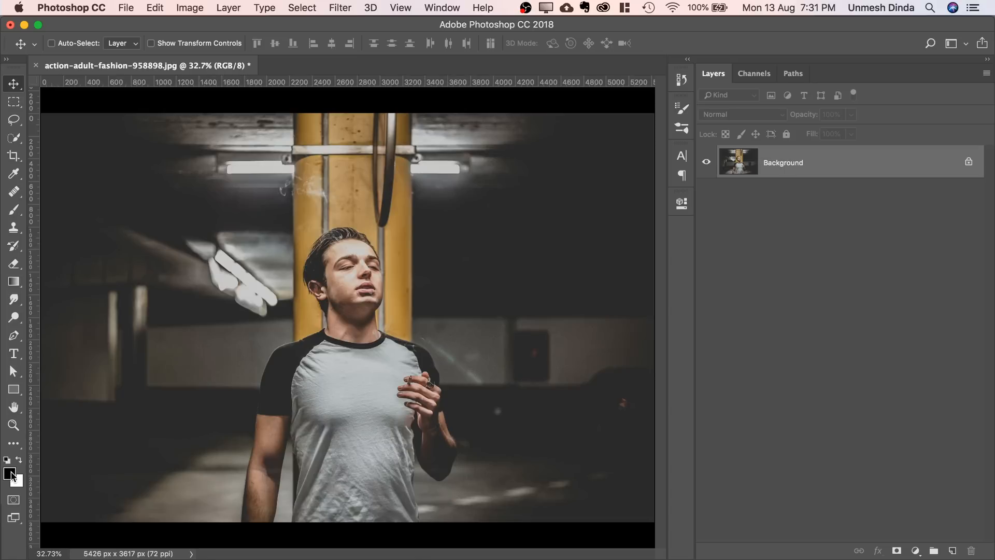
Step: Set the foreground colour to teal #008080 in the colour picker
left_click(9, 474)
type("008080")
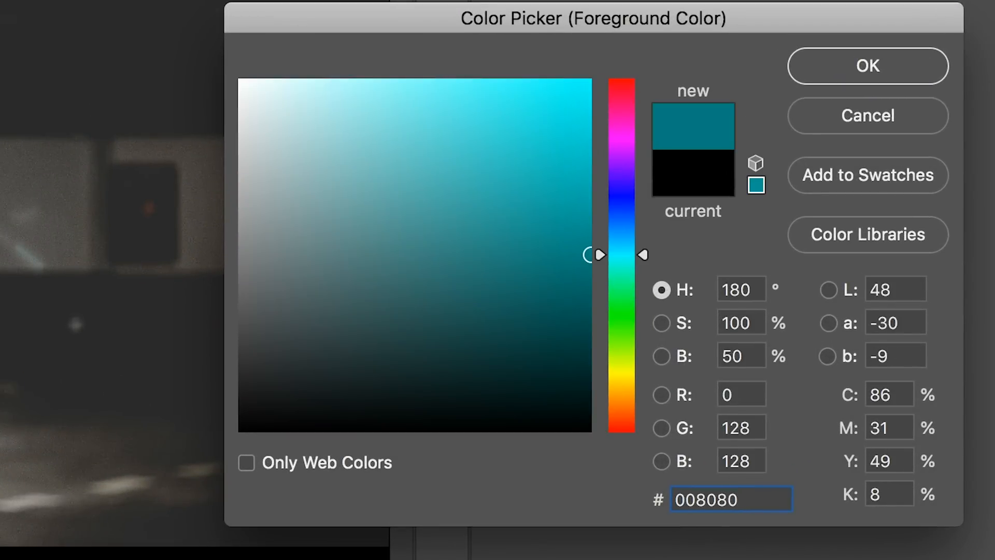
mouse_move(951, 125)
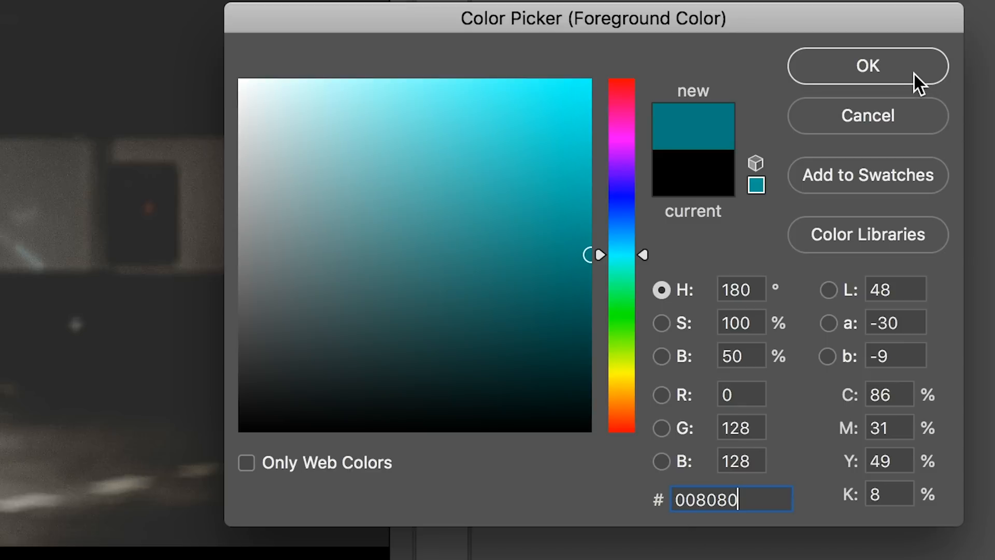
left_click(867, 66)
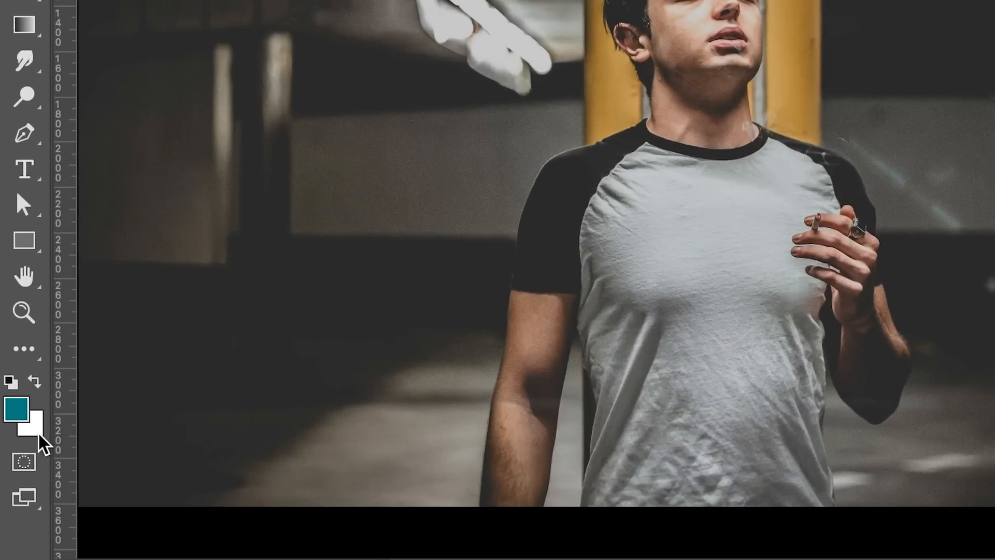
Step: Pick the background swatch and enter orange hex ffa50 in the colour picker
left_click(37, 419)
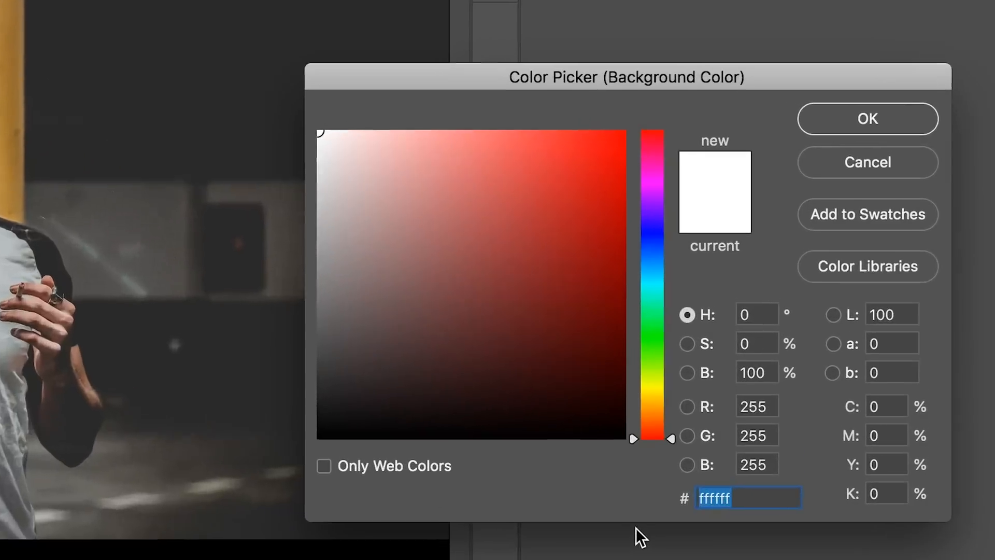
type("ffa50")
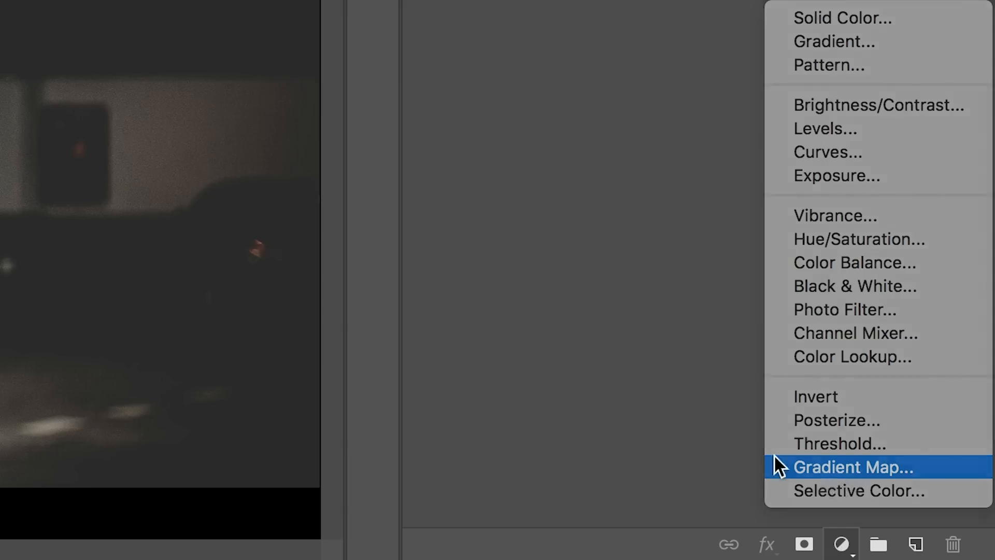
Step: Add a Gradient Map adjustment layer in Overlay blend mode with its visibility on
left_click(853, 467)
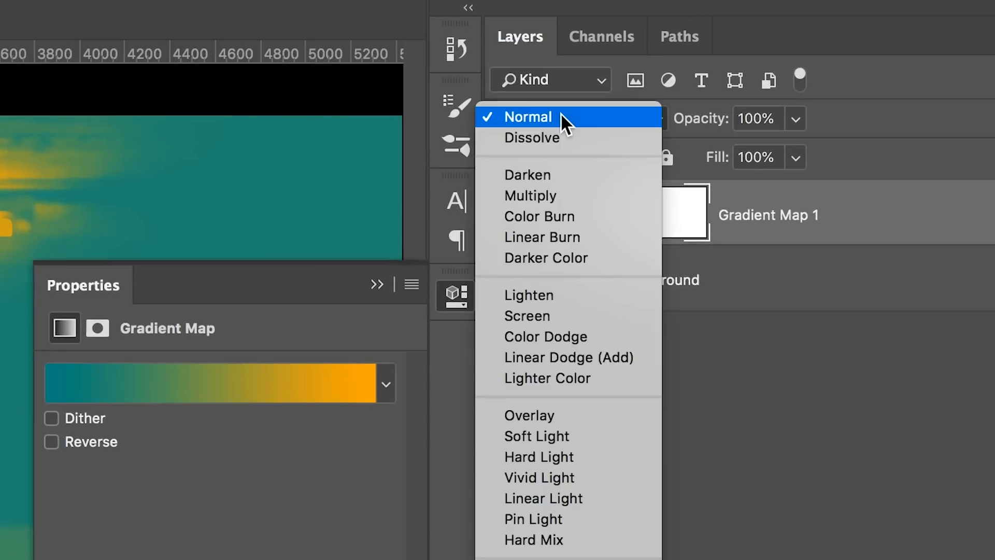
mouse_move(547, 416)
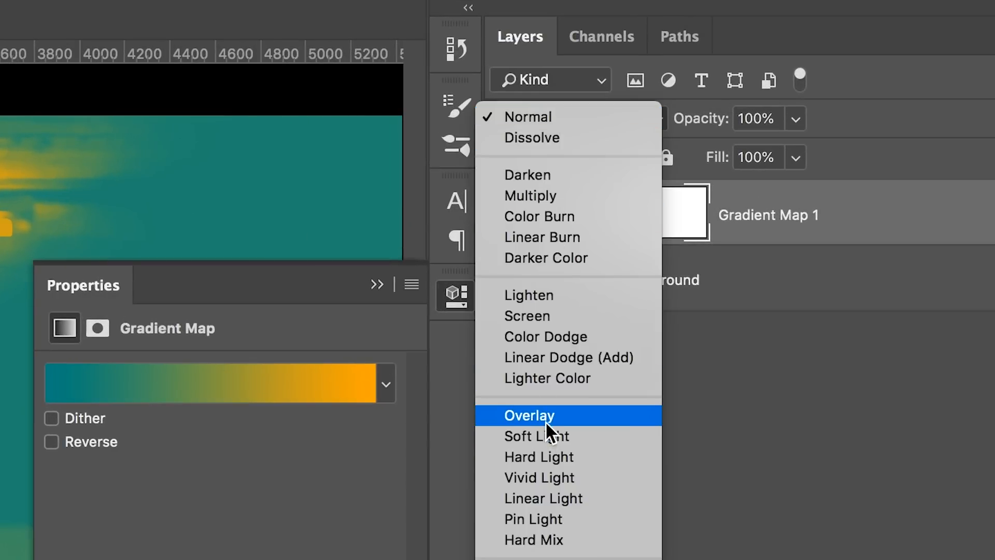
left_click(528, 416)
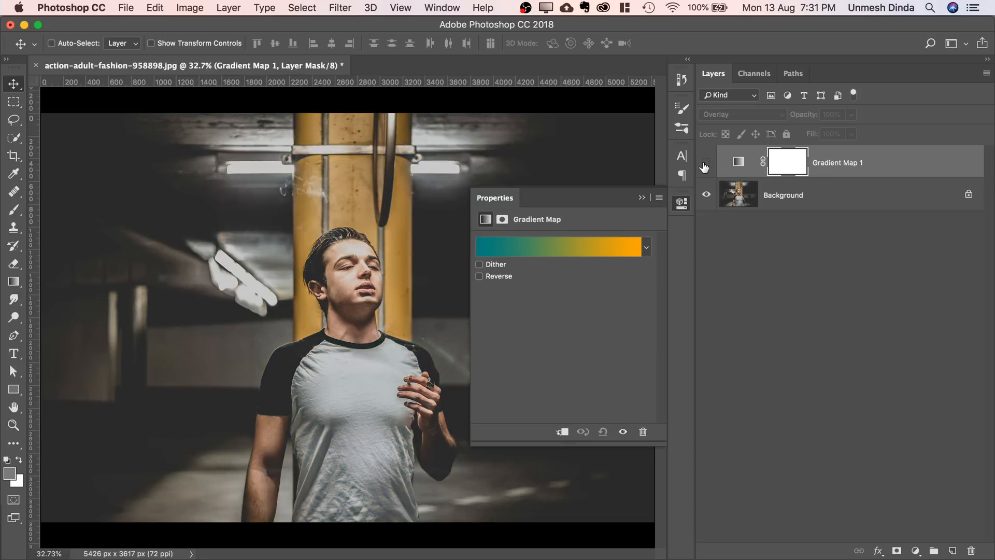
left_click(706, 162)
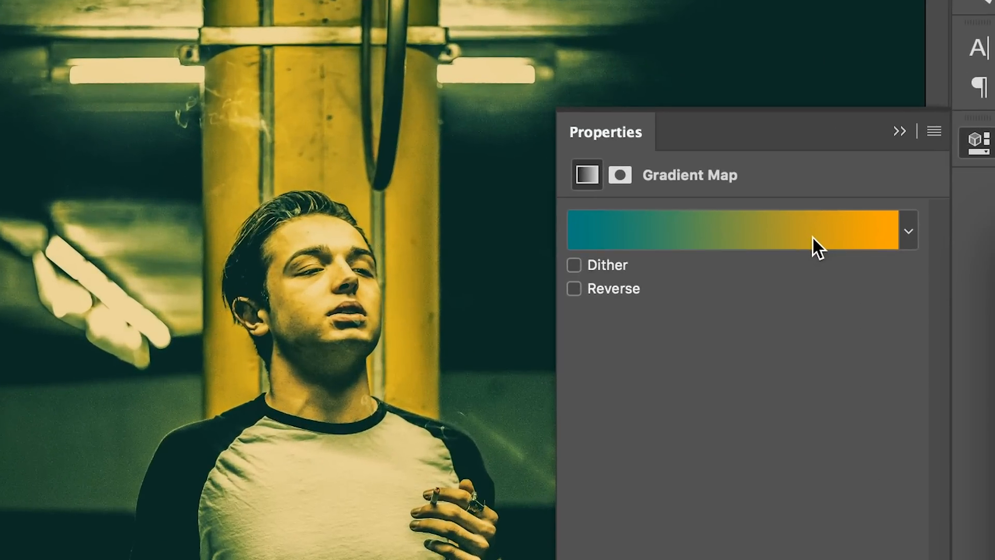
Step: Drag the gradient's teal-orange midpoint diamond to about 38% in the Gradient Editor
left_click(730, 229)
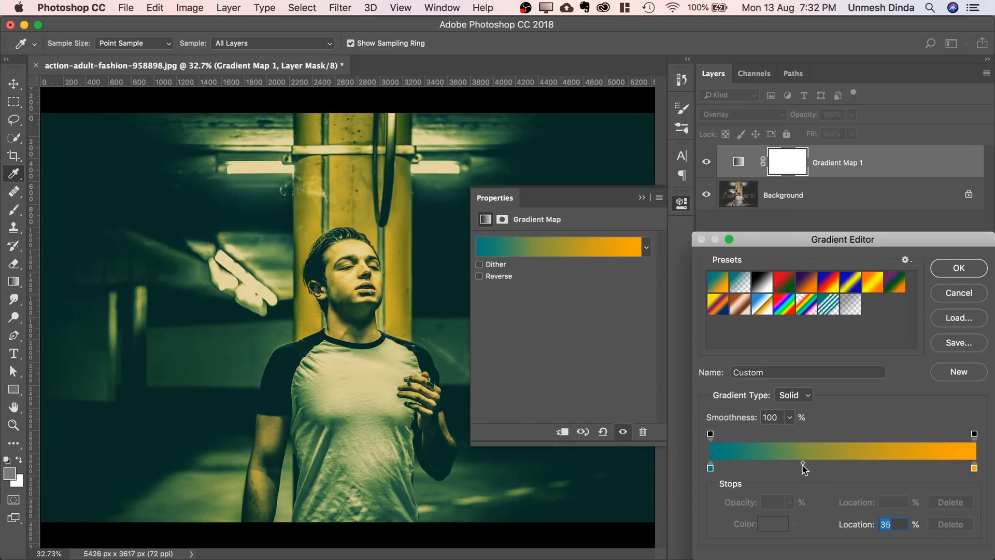
left_click_drag(805, 465, 800, 465)
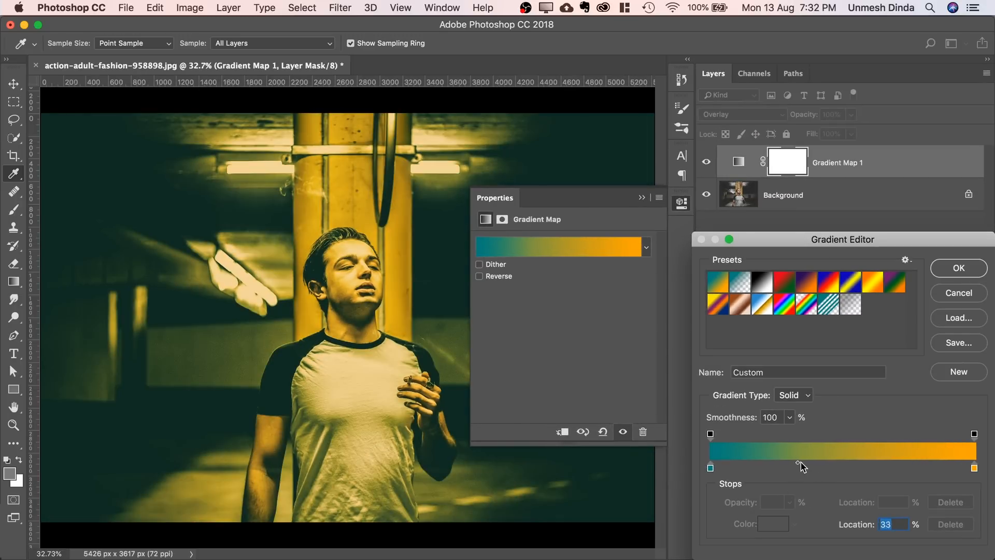
left_click_drag(802, 464, 810, 463)
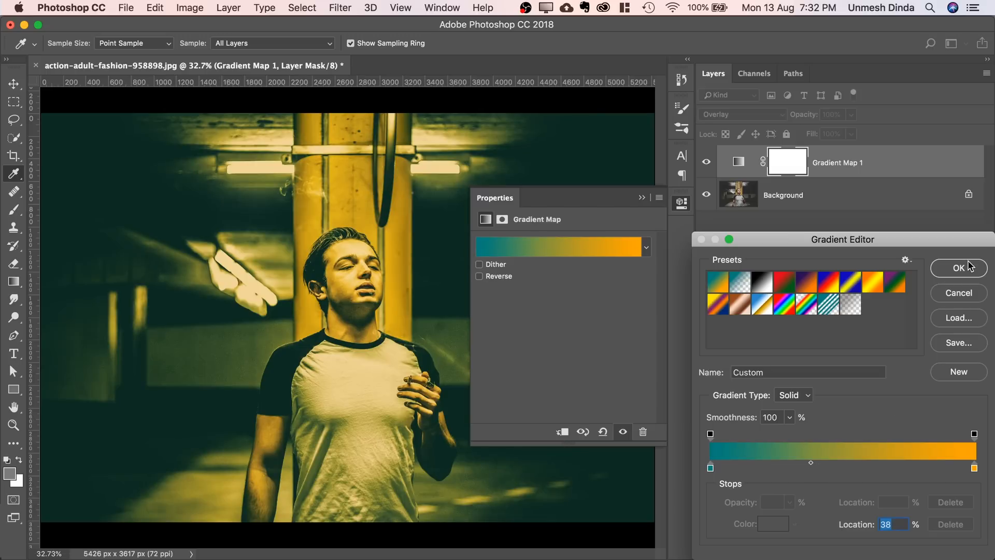